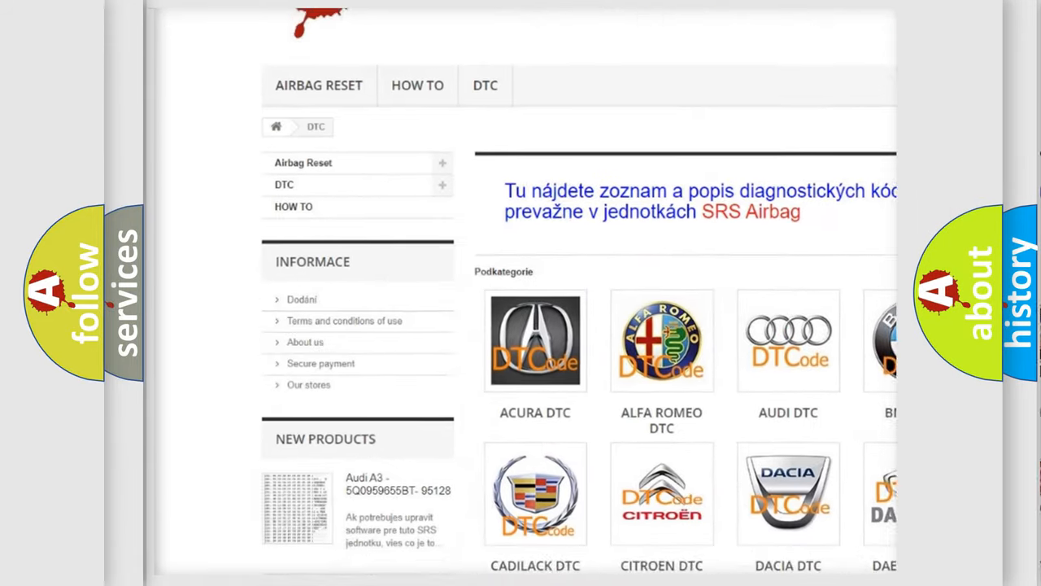
scroll("down", 3)
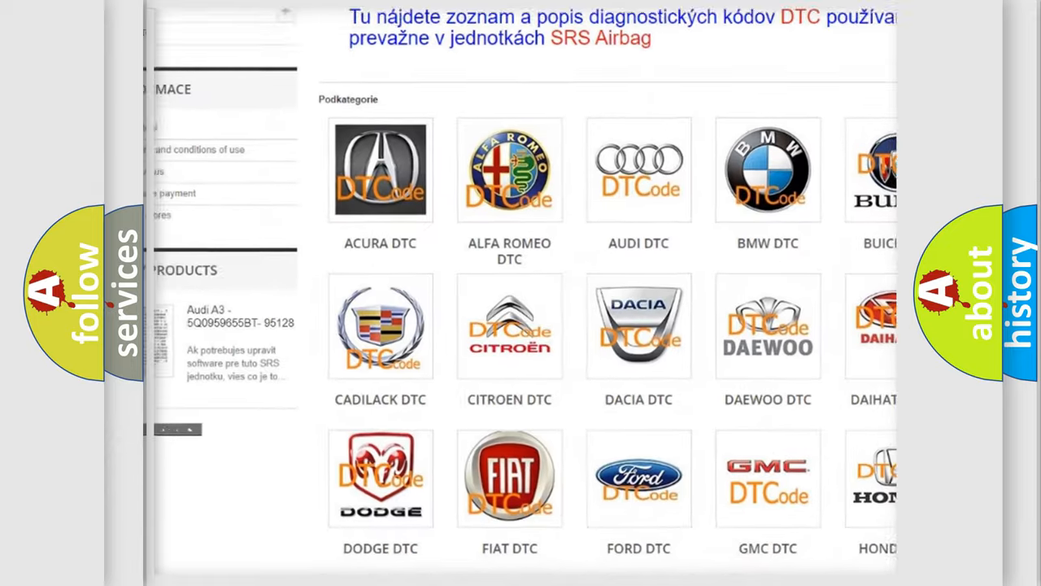